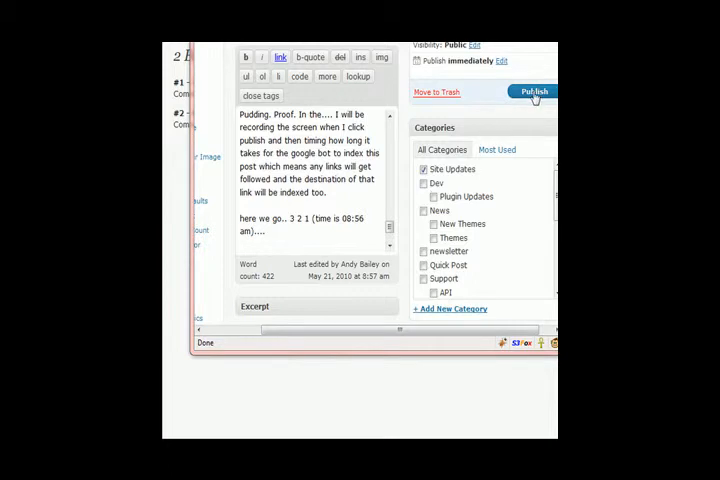
# Publish the Inflation post about ads and credits so it goes live
pyautogui.click(532, 92)
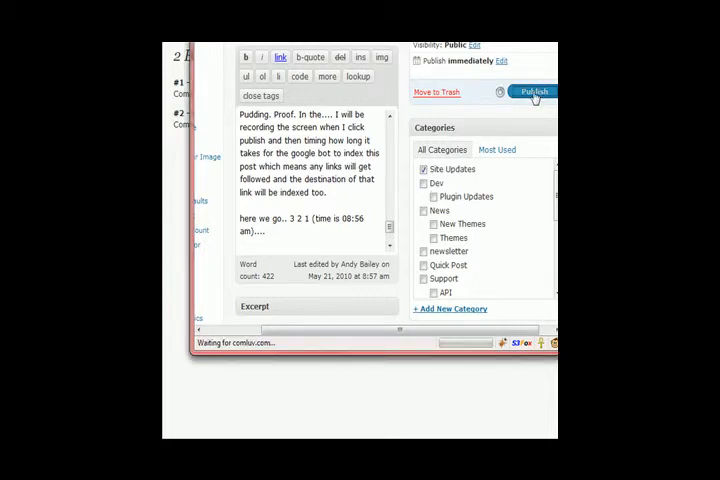
pyautogui.click(534, 92)
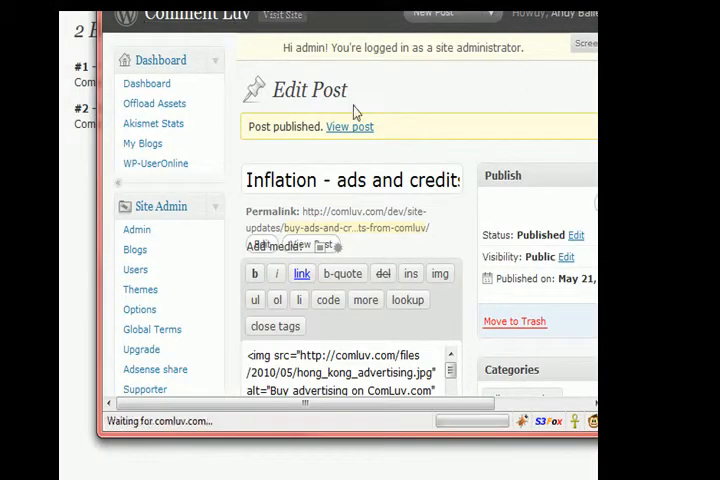
# View the live Inflation post from the homepage, opening with the No More Ads! section
pyautogui.click(350, 126)
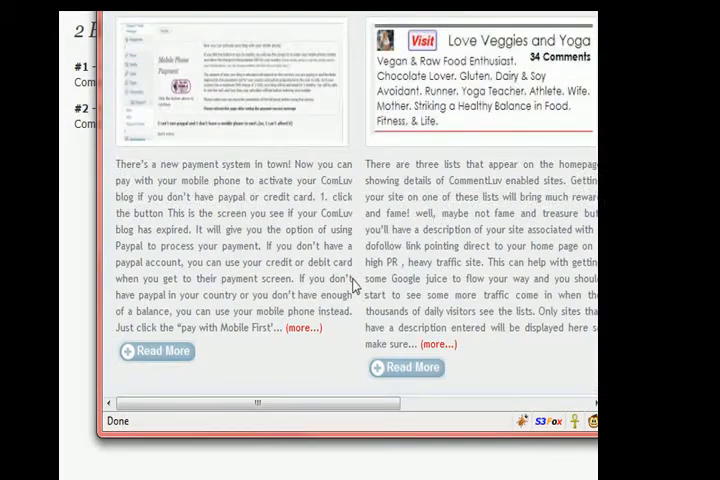
pyautogui.scroll(-3)
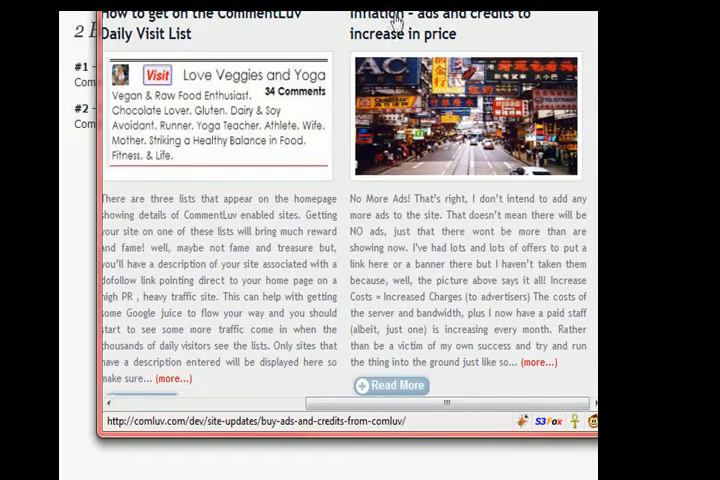
pyautogui.click(440, 12)
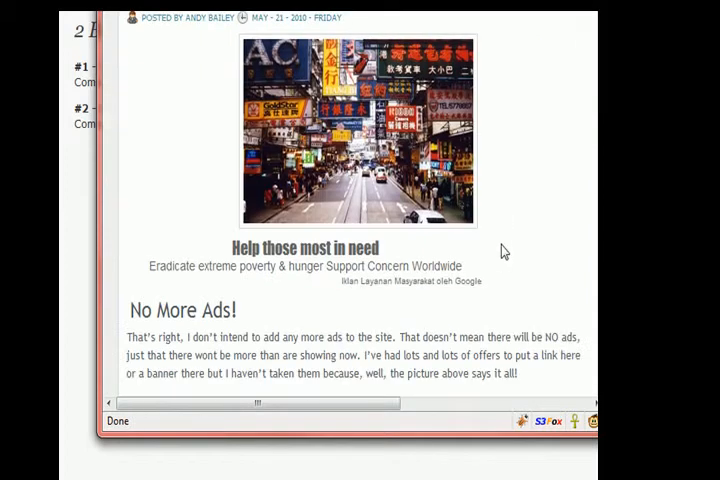
pyautogui.scroll(-3)
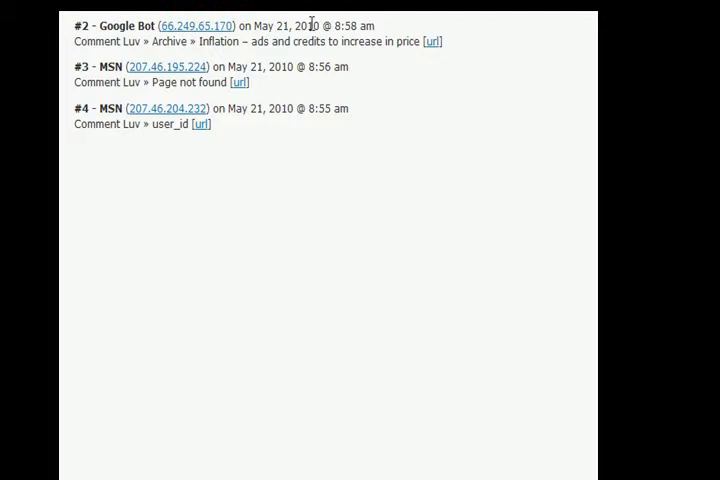
pyautogui.doubleClick(350, 24)
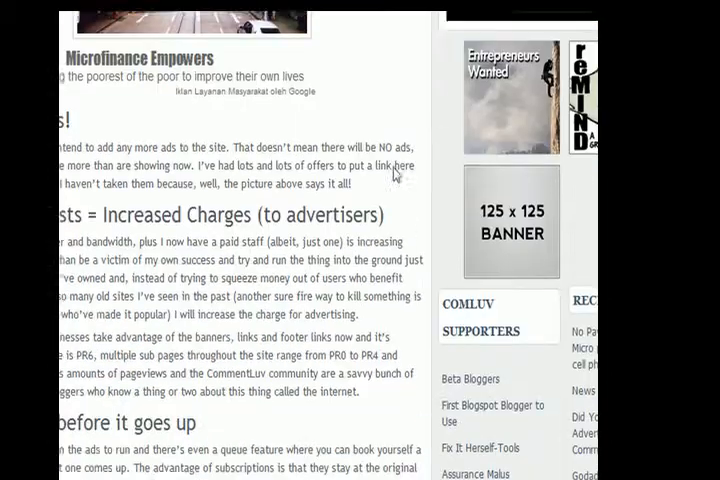
pyautogui.scroll(-3)
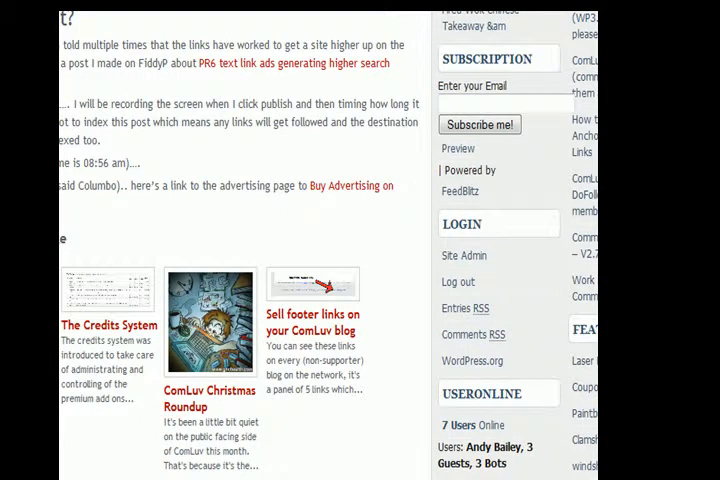
pyautogui.scroll(-3)
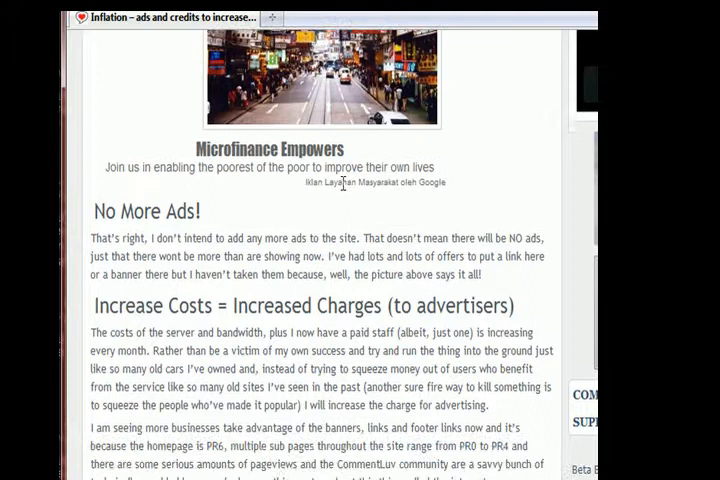
pyautogui.scroll(-3)
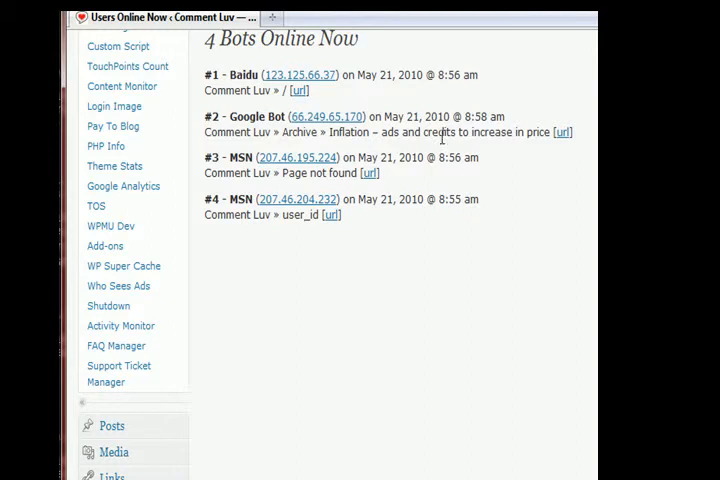
pyautogui.moveTo(464, 152)
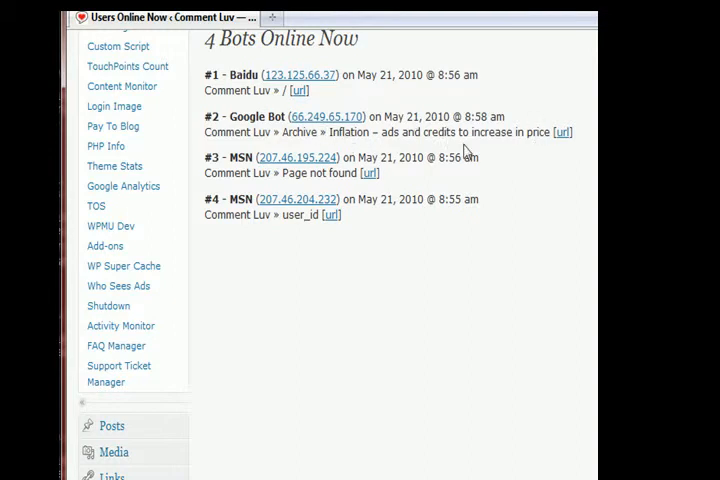